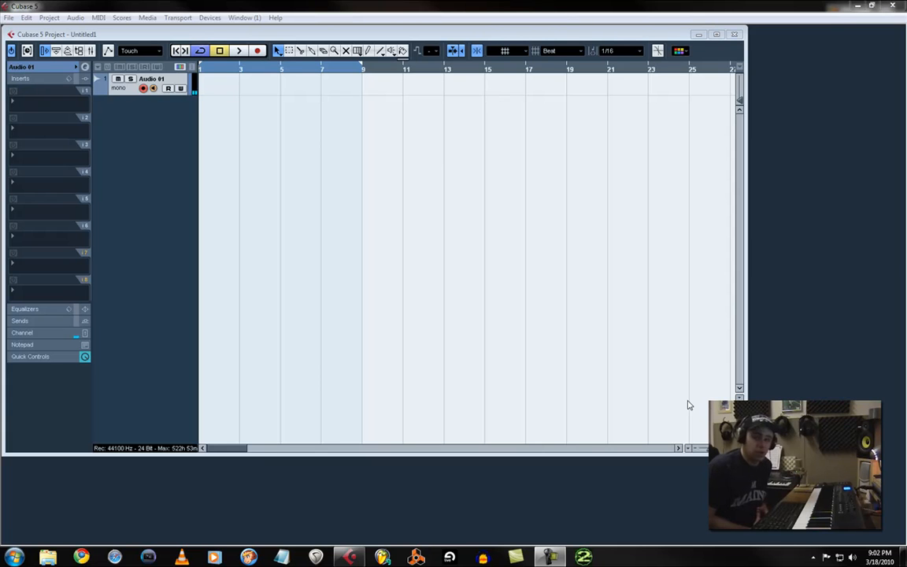
pyautogui.moveTo(581, 272)
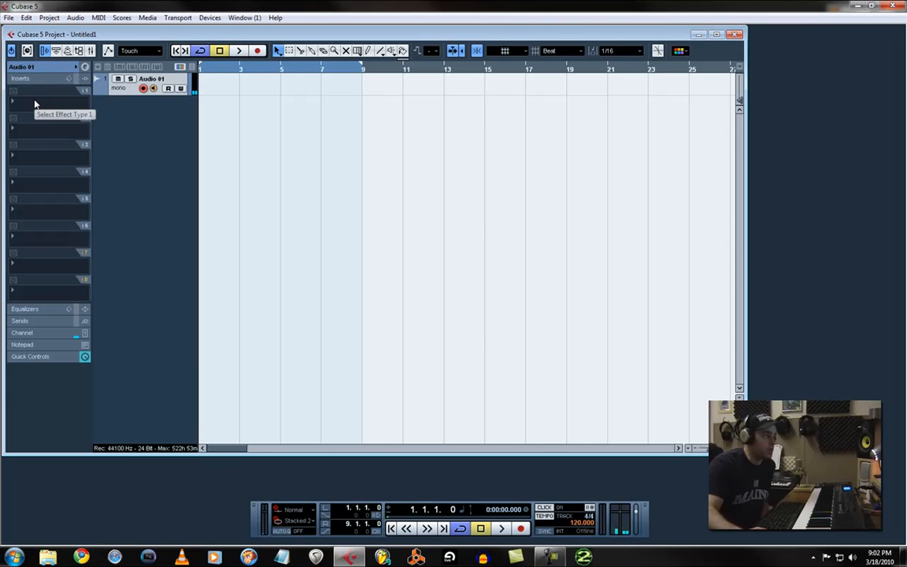
# Load a Compressor into the first insert slot and dial in its Threshold, Ratio and other knobs
pyautogui.click(35, 100)
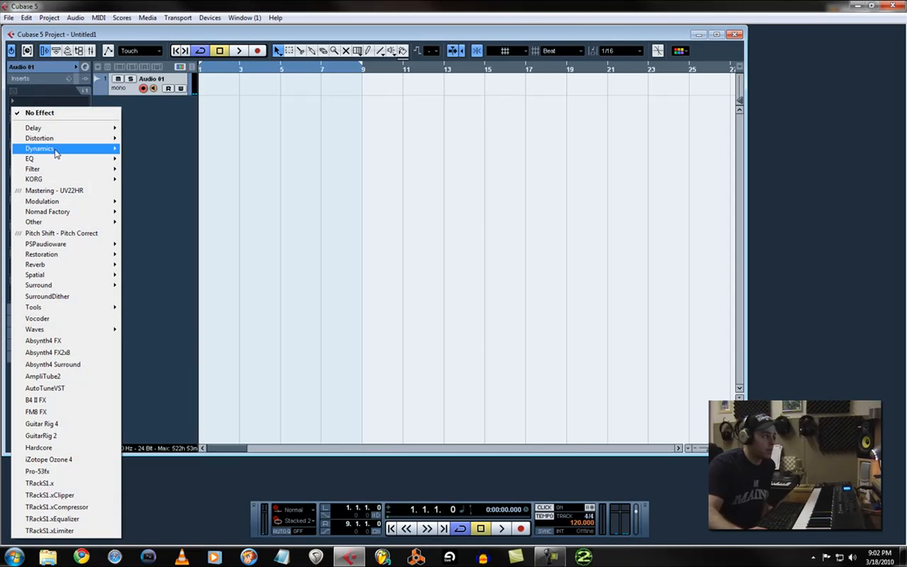
pyautogui.click(40, 148)
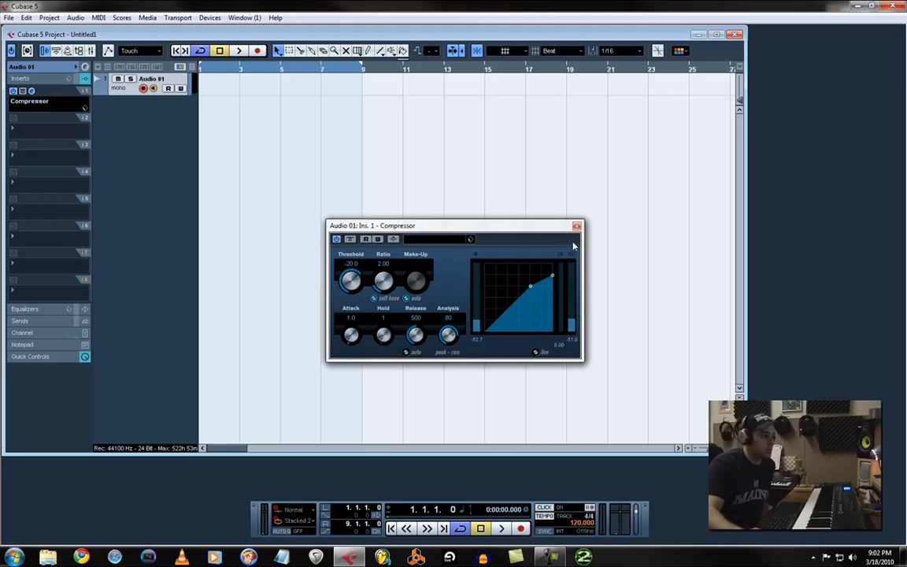
pyautogui.moveTo(349, 280); pyautogui.dragTo(350, 284)
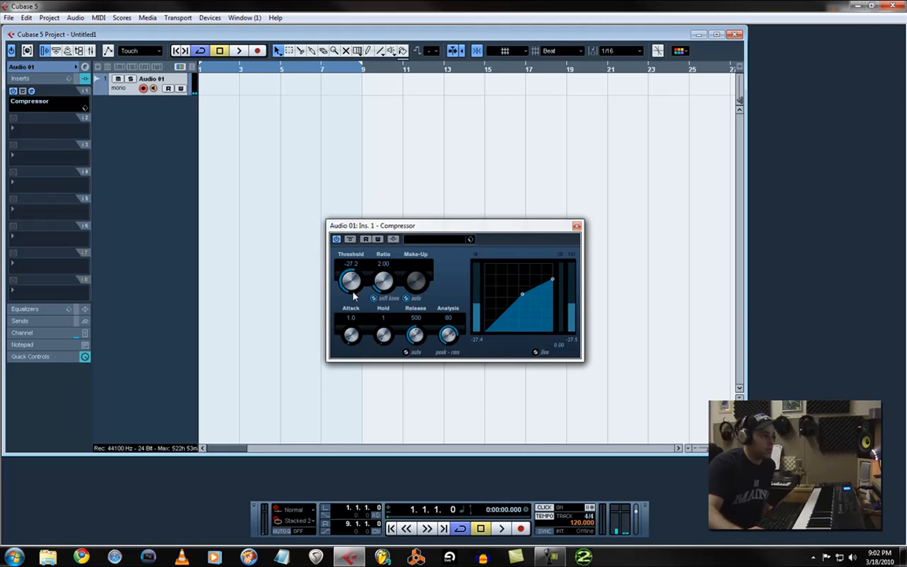
pyautogui.moveTo(384, 282); pyautogui.dragTo(385, 271)
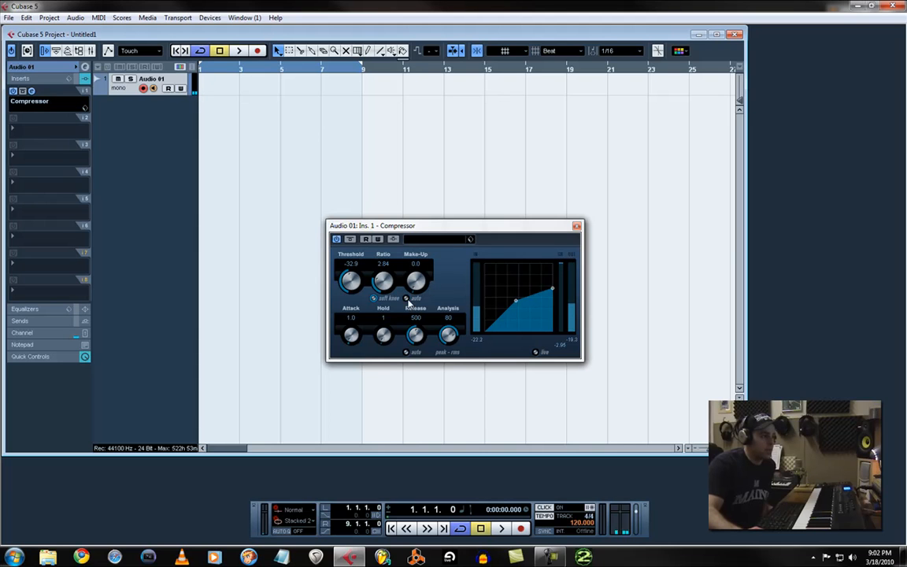
pyautogui.moveTo(415, 280); pyautogui.dragTo(412, 271)
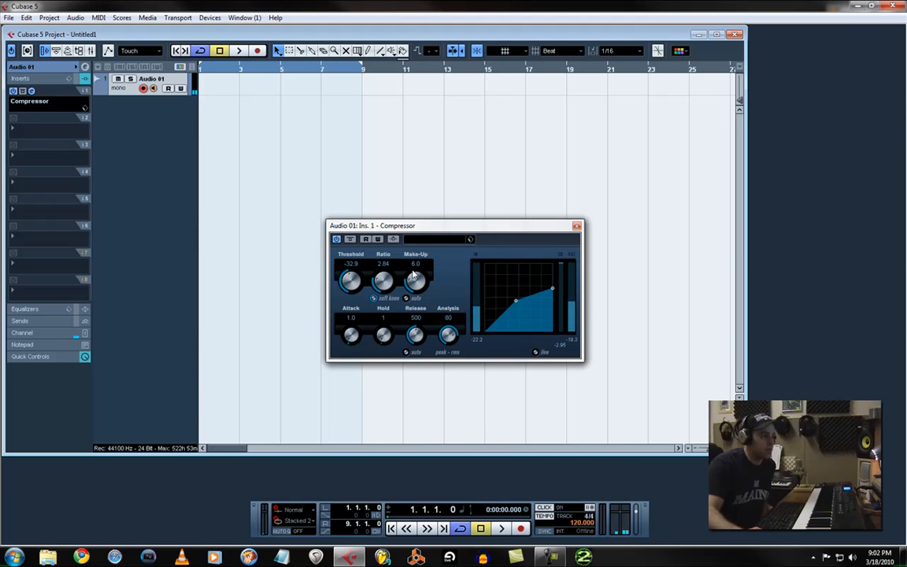
pyautogui.moveTo(416, 280); pyautogui.dragTo(416, 275)
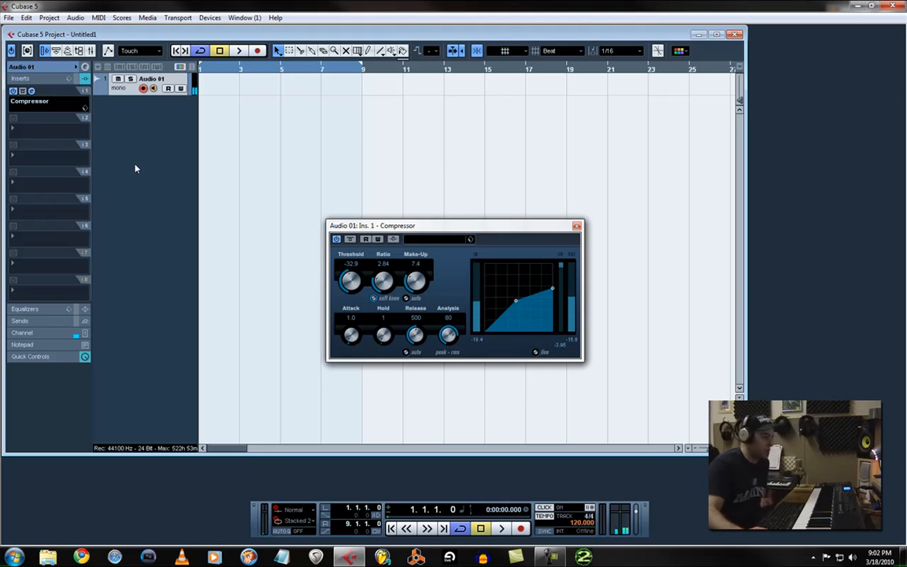
pyautogui.click(576, 226)
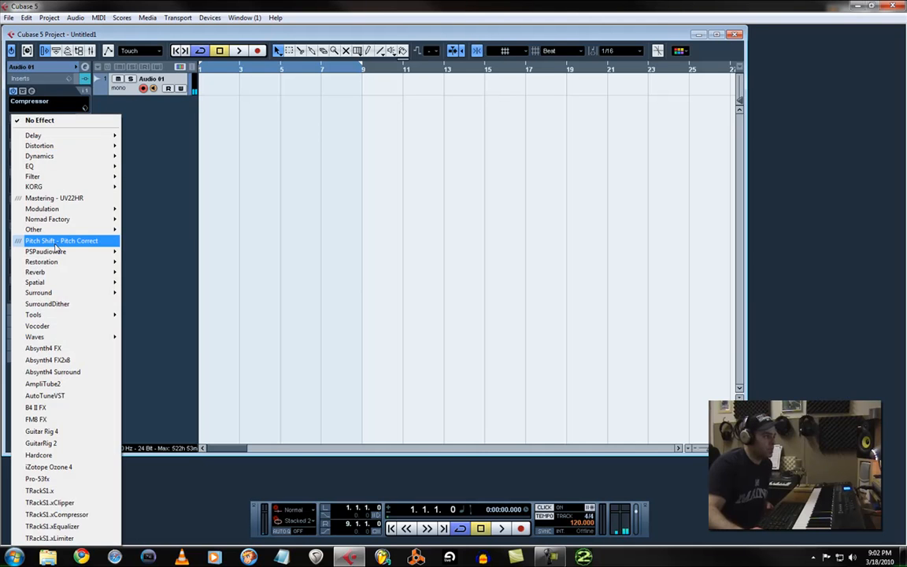
# Load Pitch Correct as the second insert with correction Speed 100 and Tolerance 0
pyautogui.click(61, 239)
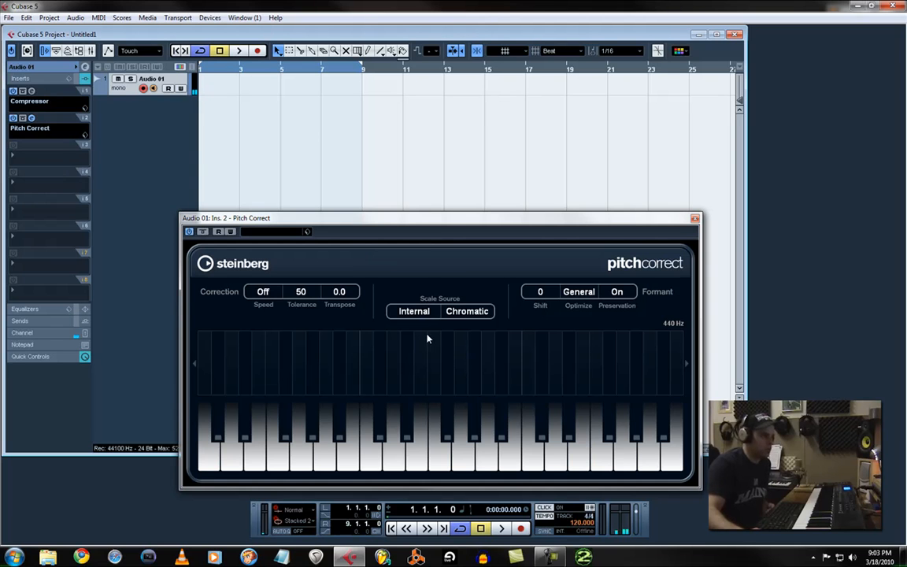
pyautogui.moveTo(371, 318)
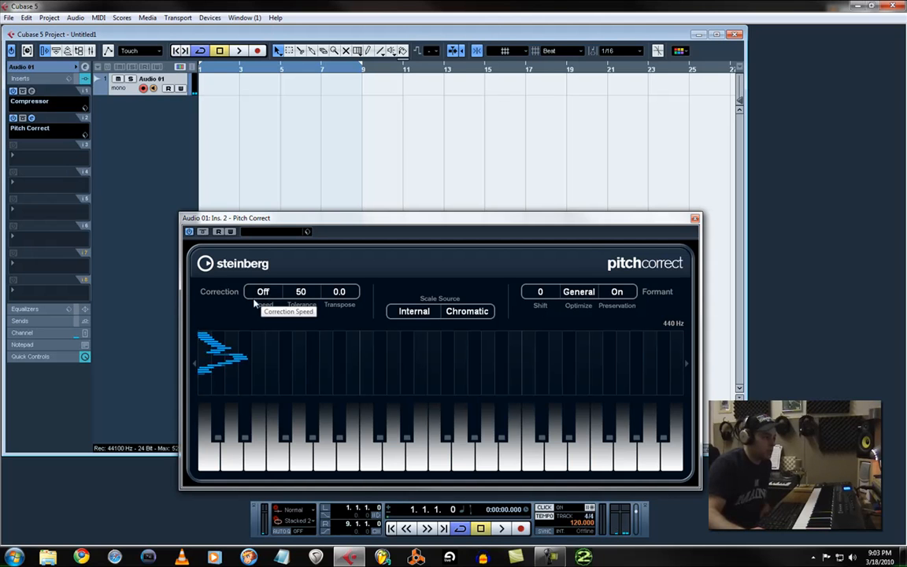
pyautogui.click(263, 291)
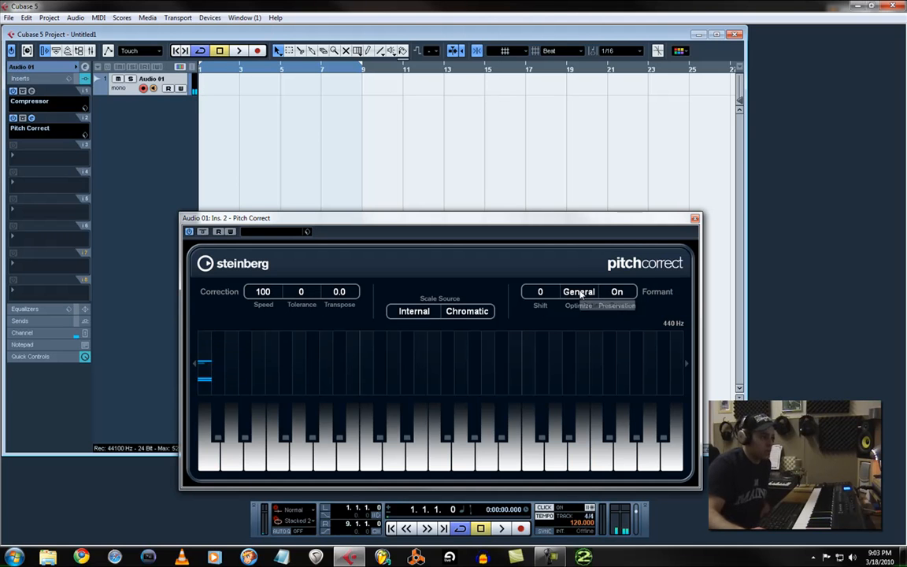
# Set Optimize to Male, try Major in E, then choose a Custom scale and add notes to it
pyautogui.click(579, 291)
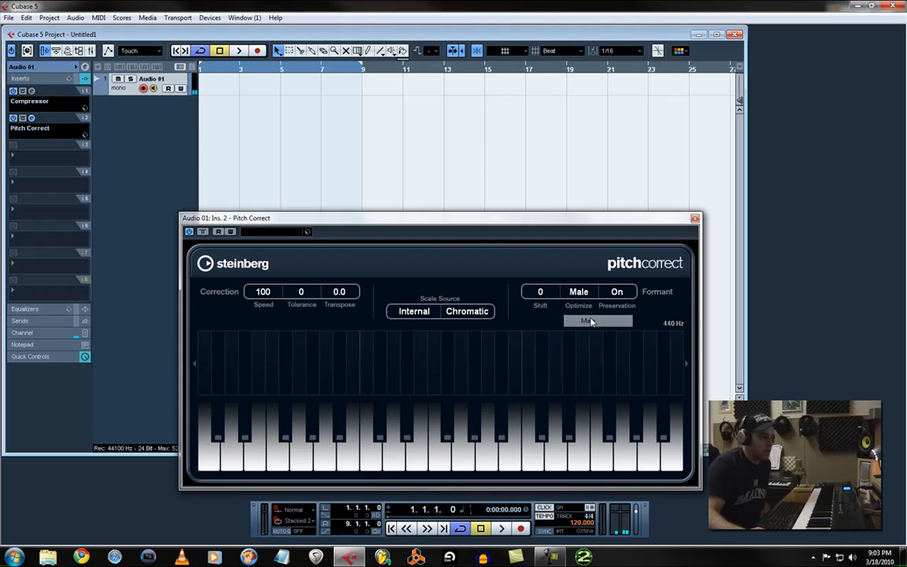
pyautogui.click(466, 312)
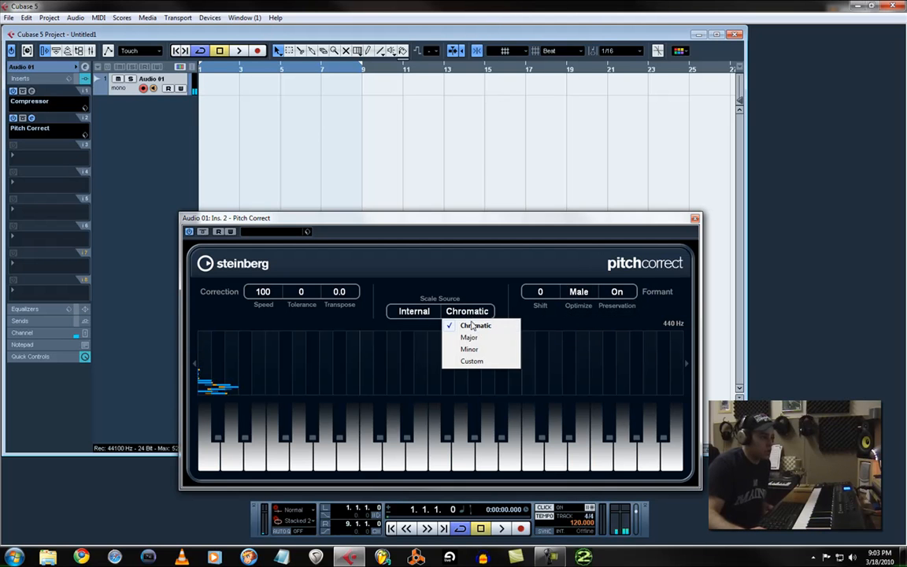
pyautogui.click(469, 337)
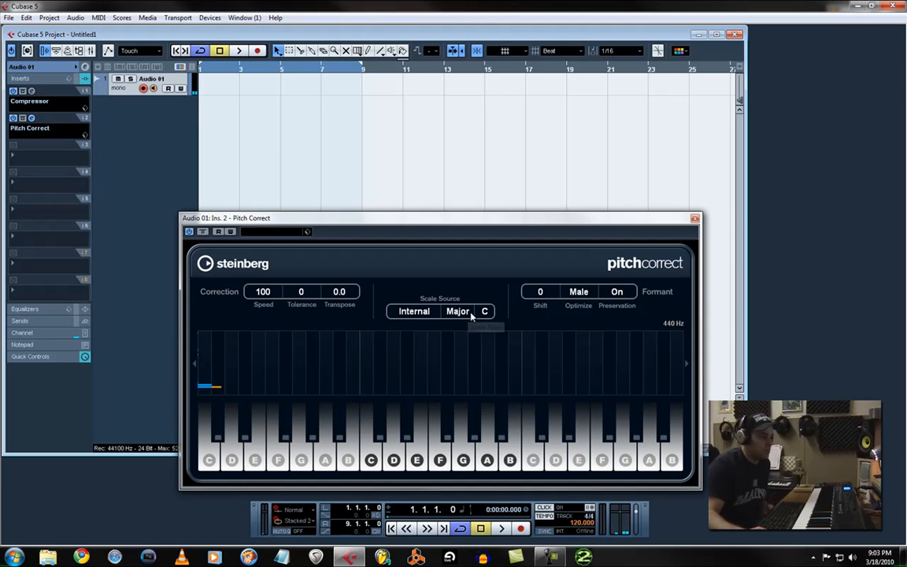
pyautogui.click(485, 312)
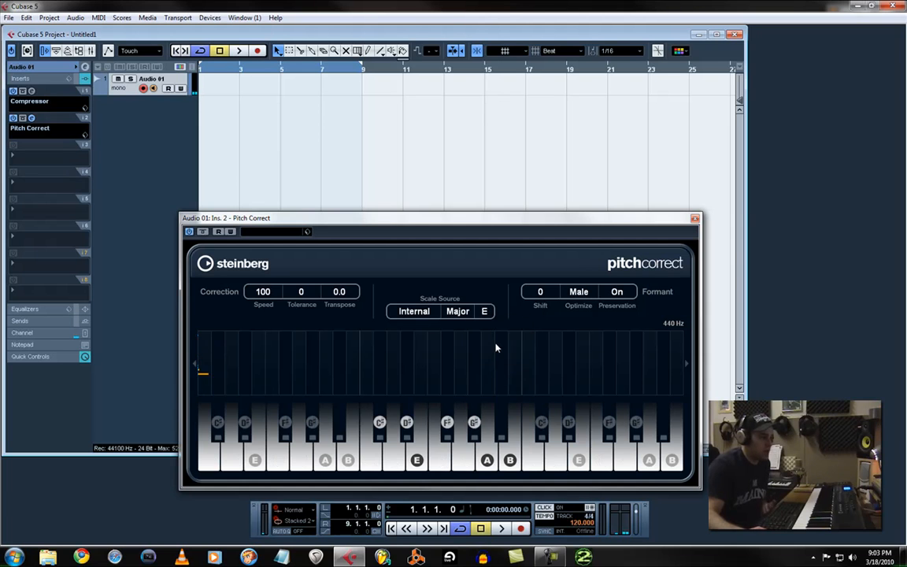
pyautogui.click(456, 312)
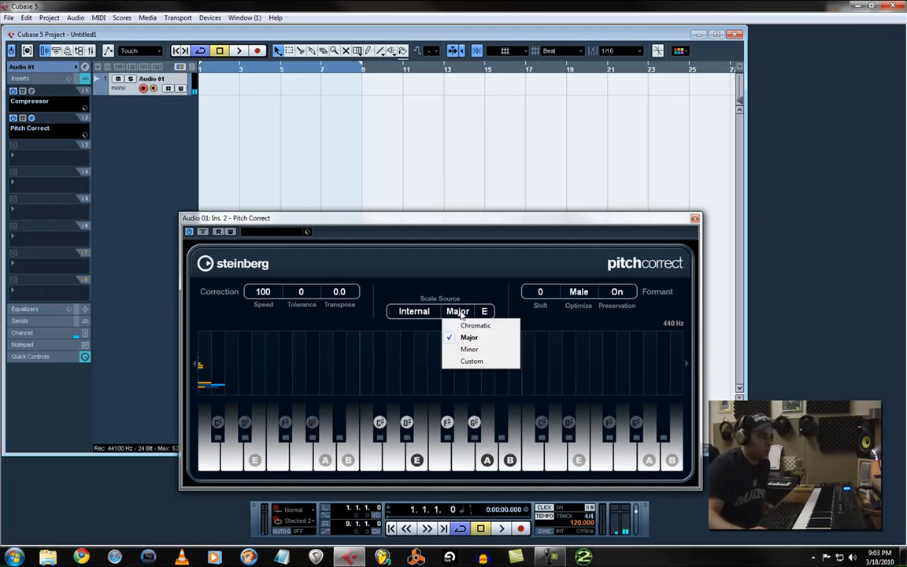
pyautogui.click(472, 360)
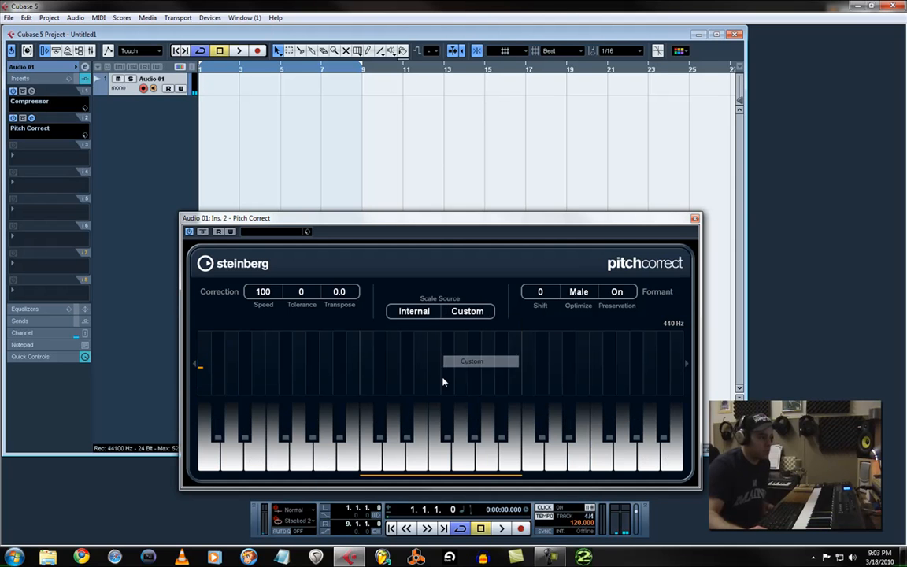
pyautogui.click(466, 310)
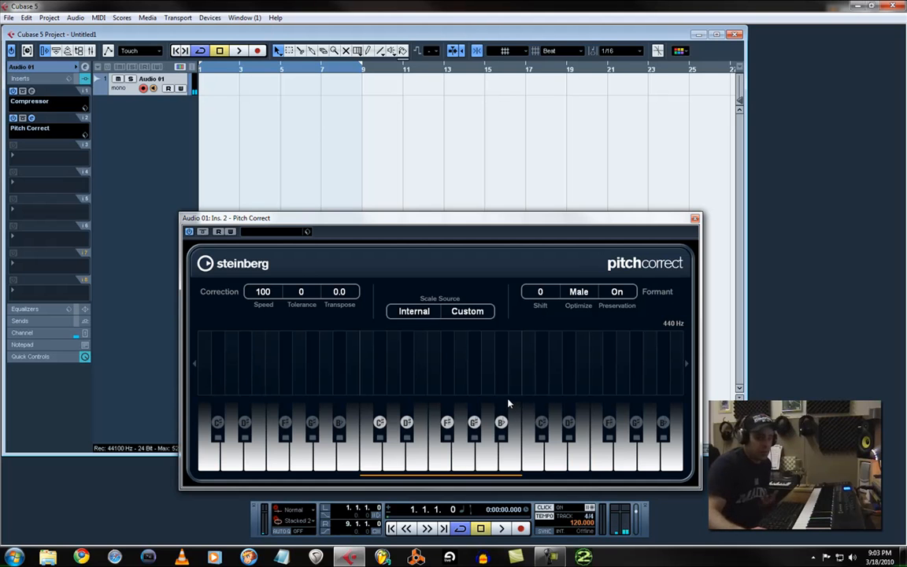
pyautogui.moveTo(488, 373)
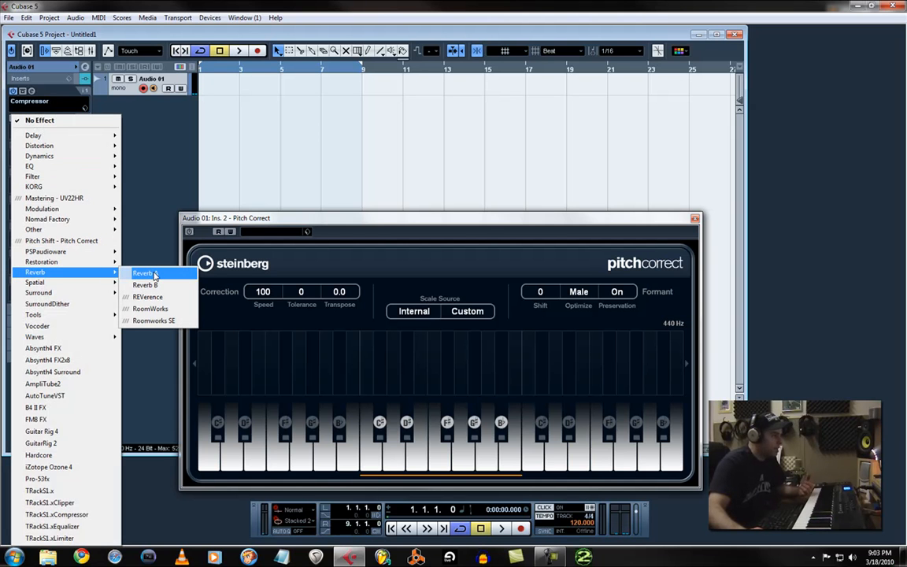
# Load Reverb A as the third insert and close its plug-in window
pyautogui.click(143, 274)
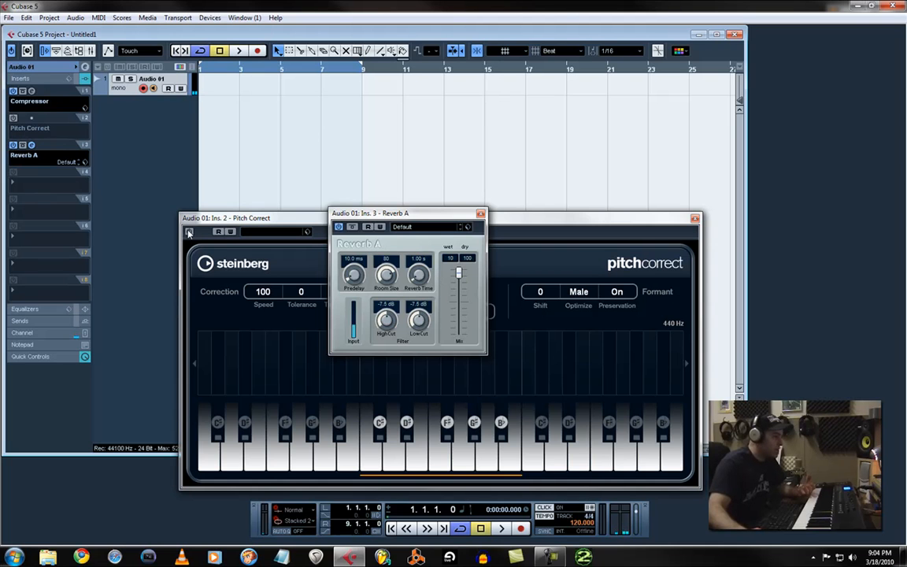
pyautogui.click(227, 217)
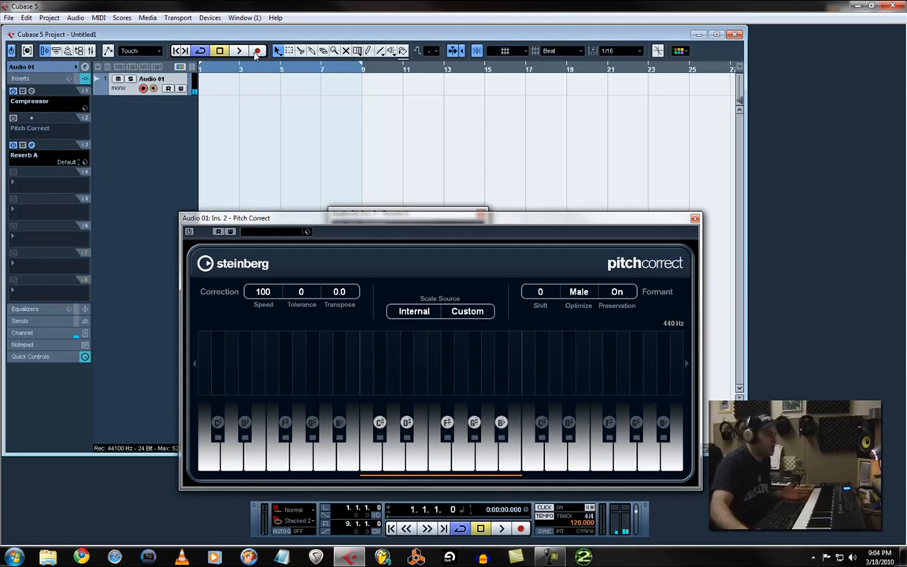
pyautogui.moveTo(259, 50)
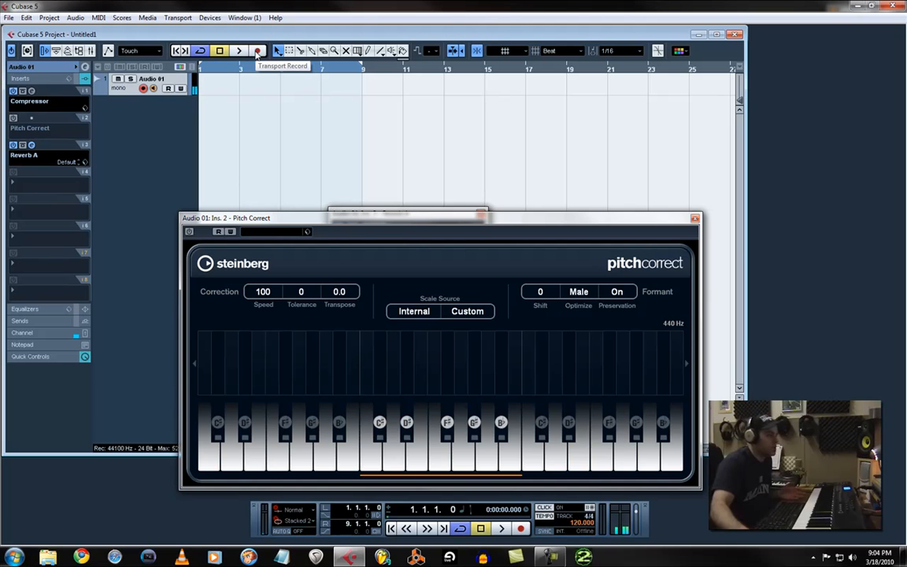
# Record a vocal take onto Audio 01 from the transport
pyautogui.click(258, 50)
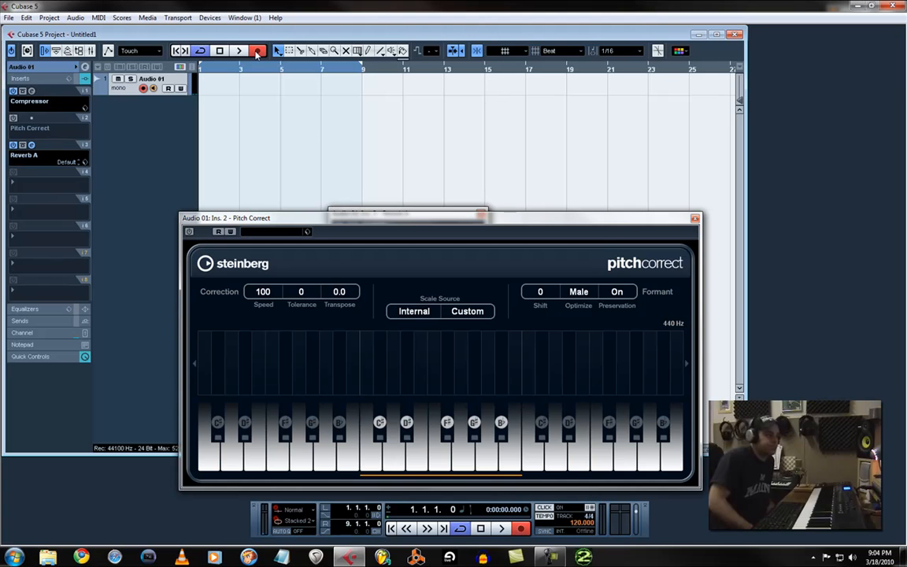
pyautogui.click(239, 51)
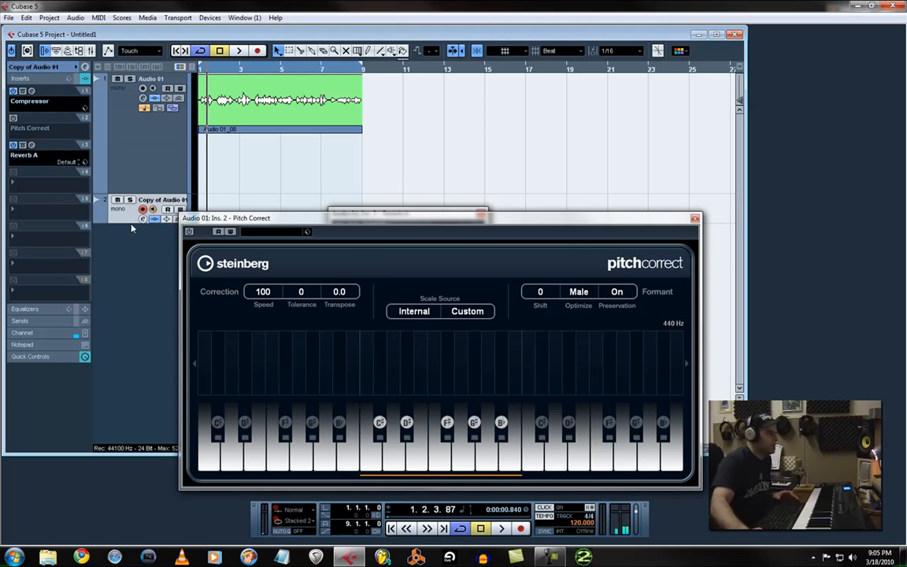
pyautogui.moveTo(627, 205)
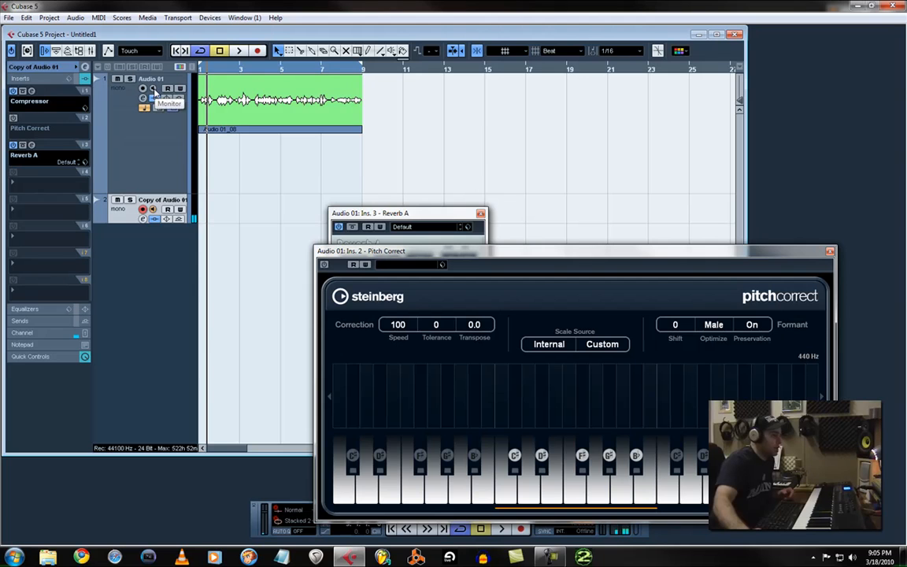
pyautogui.moveTo(262, 118)
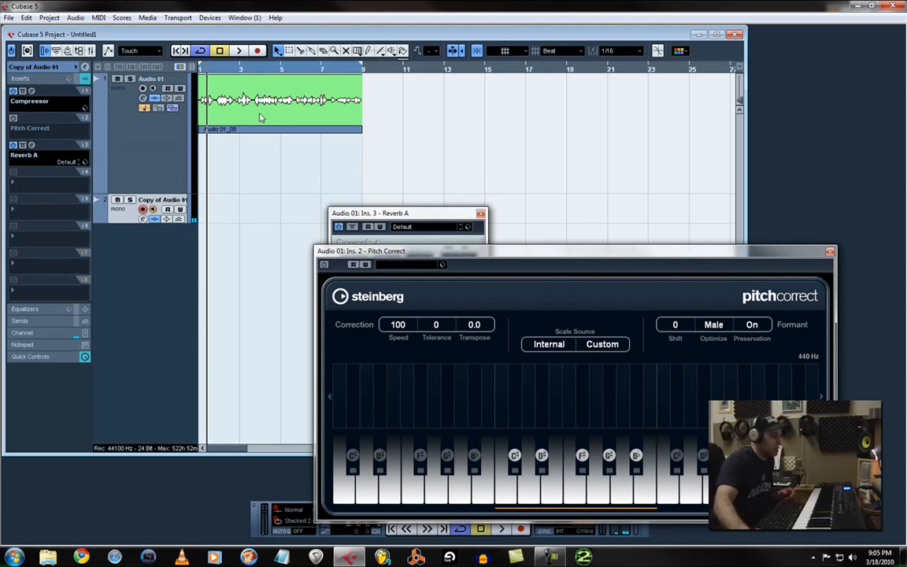
pyautogui.moveTo(179, 50)
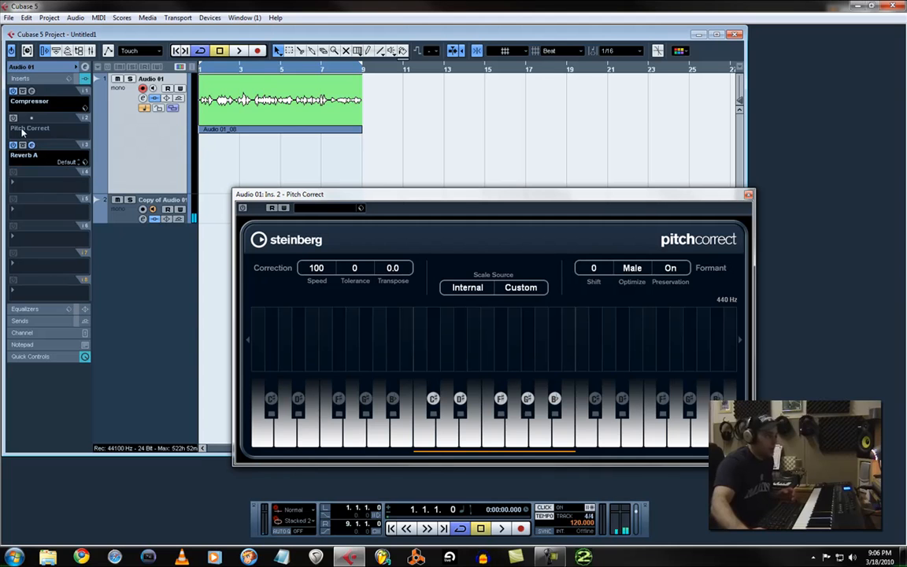
pyautogui.moveTo(498, 271)
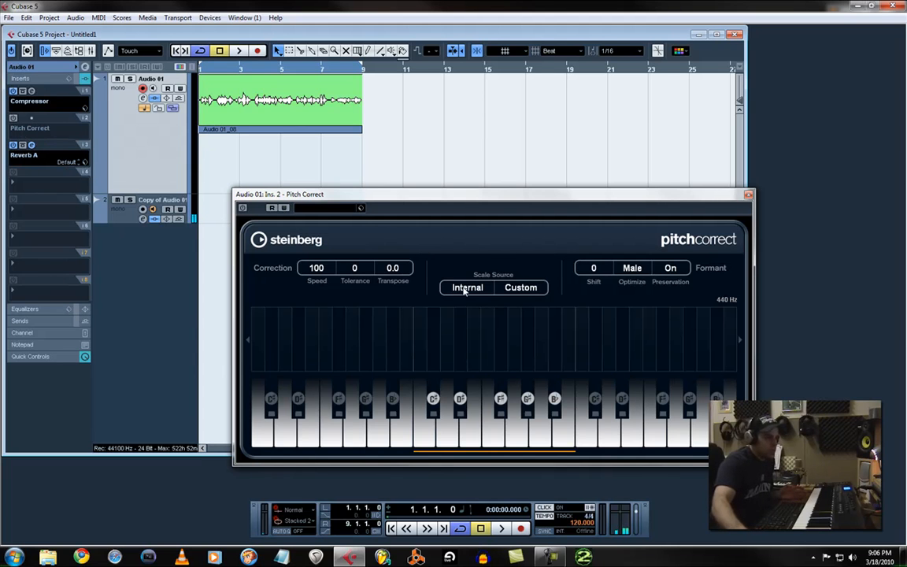
# Switch Pitch Correct's scale source to External - MIDI Note
pyautogui.click(466, 286)
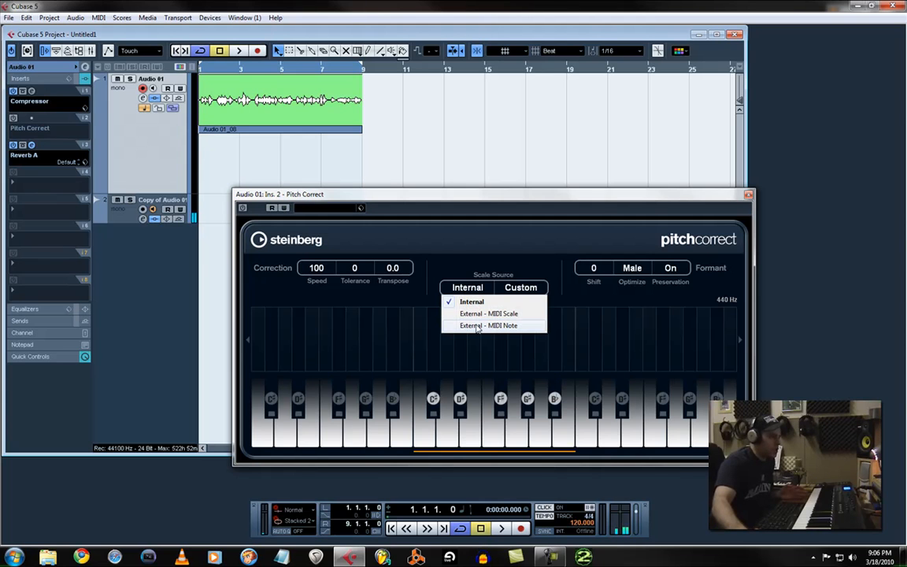
pyautogui.click(488, 325)
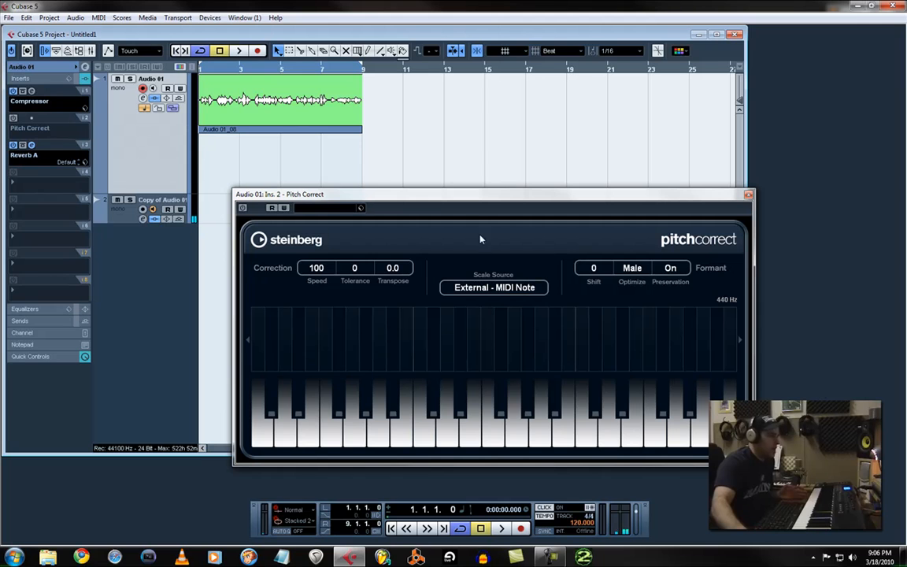
pyautogui.moveTo(144, 274)
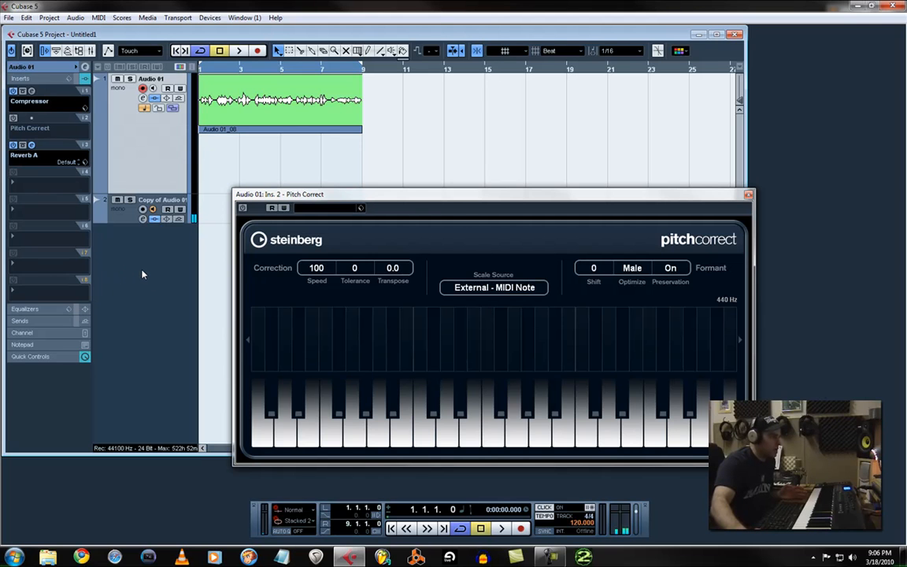
# Add one new MIDI track, MIDI 01, via the track list menu
pyautogui.rightClick(141, 273)
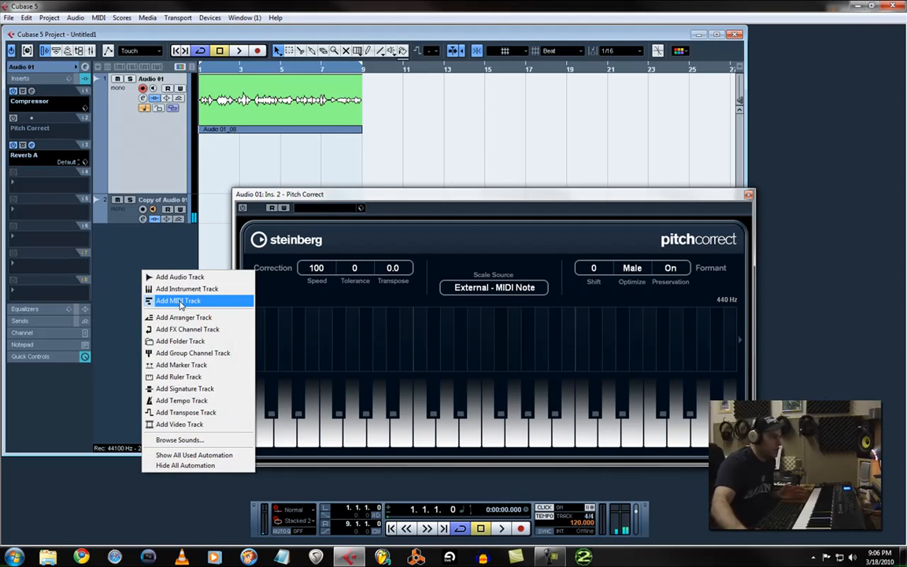
pyautogui.click(177, 299)
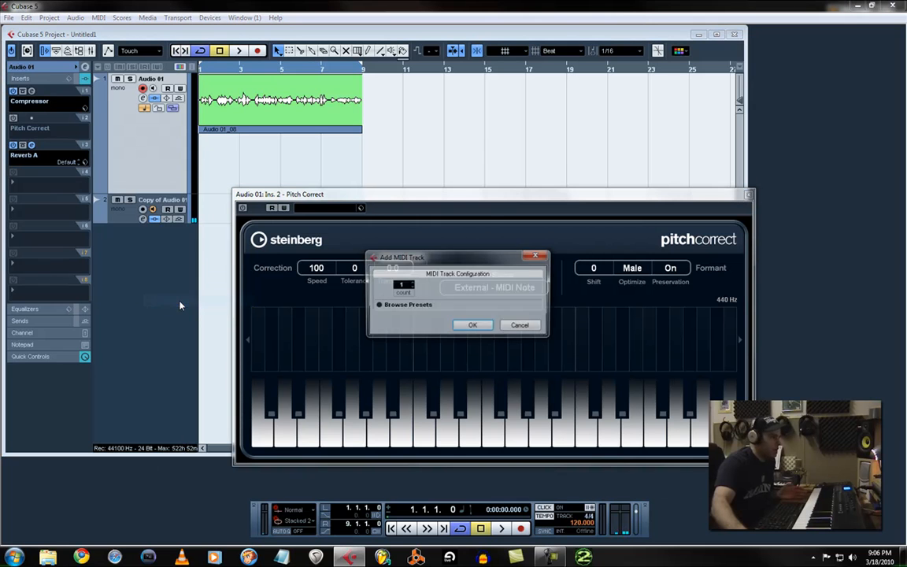
pyautogui.click(472, 324)
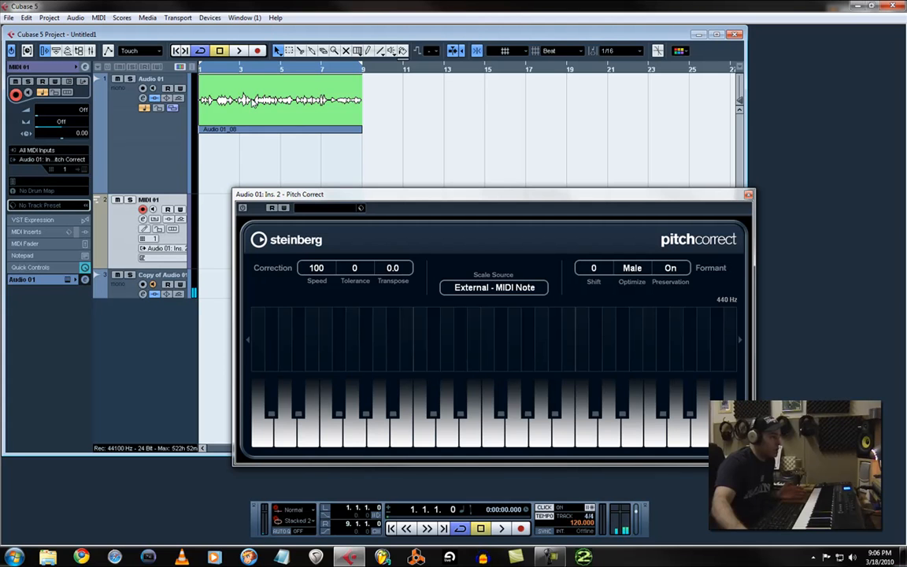
pyautogui.moveTo(73, 172)
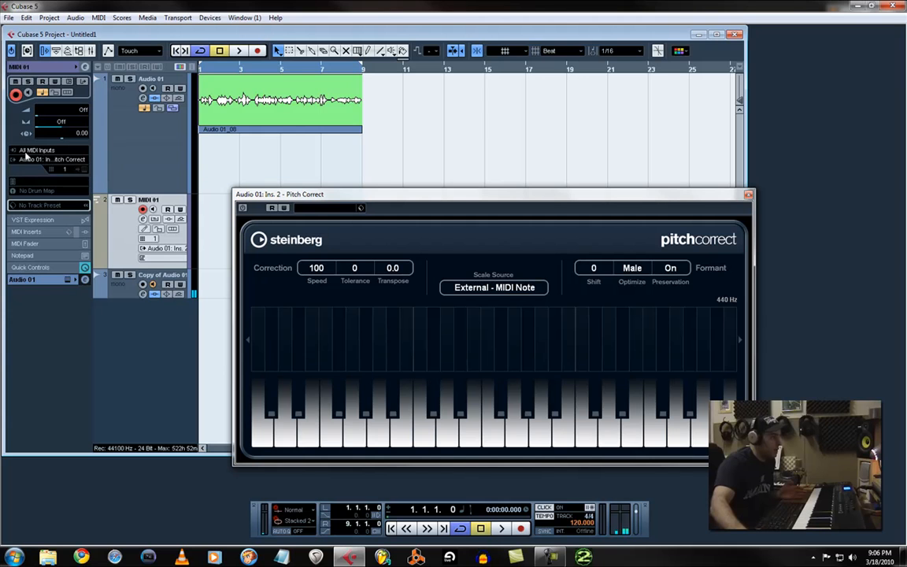
pyautogui.moveTo(48, 157)
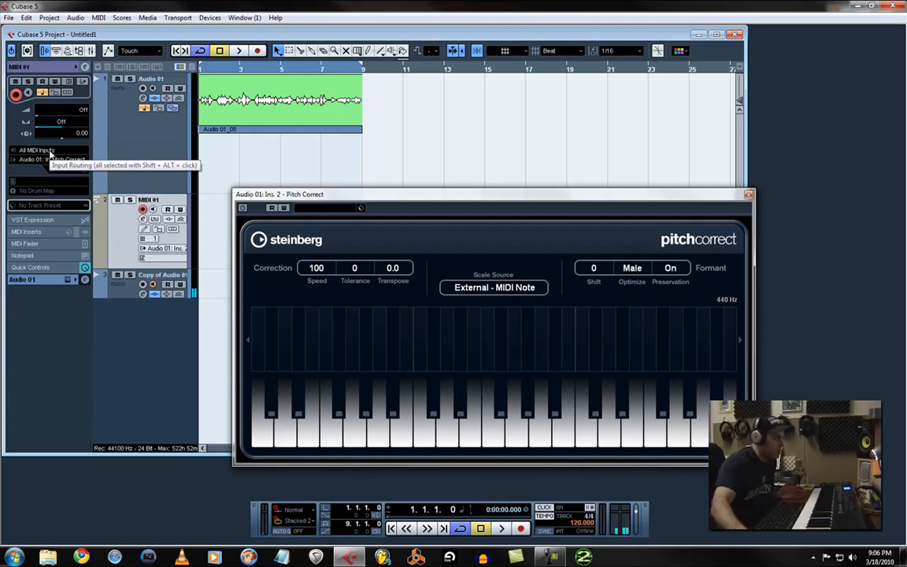
# Route MIDI 01's output to Audio 01: Ins. 2 - Pitch Correct and start playback
pyautogui.click(51, 159)
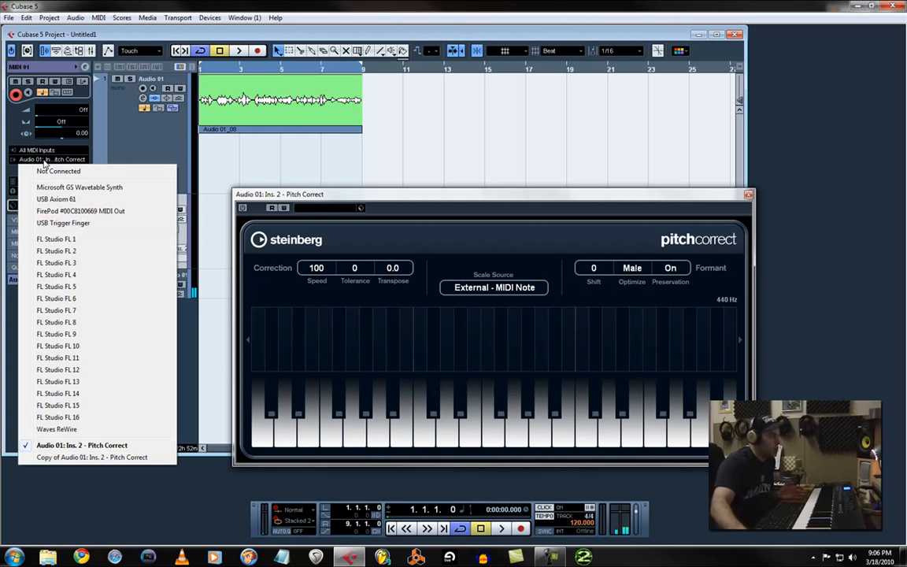
pyautogui.moveTo(65, 463)
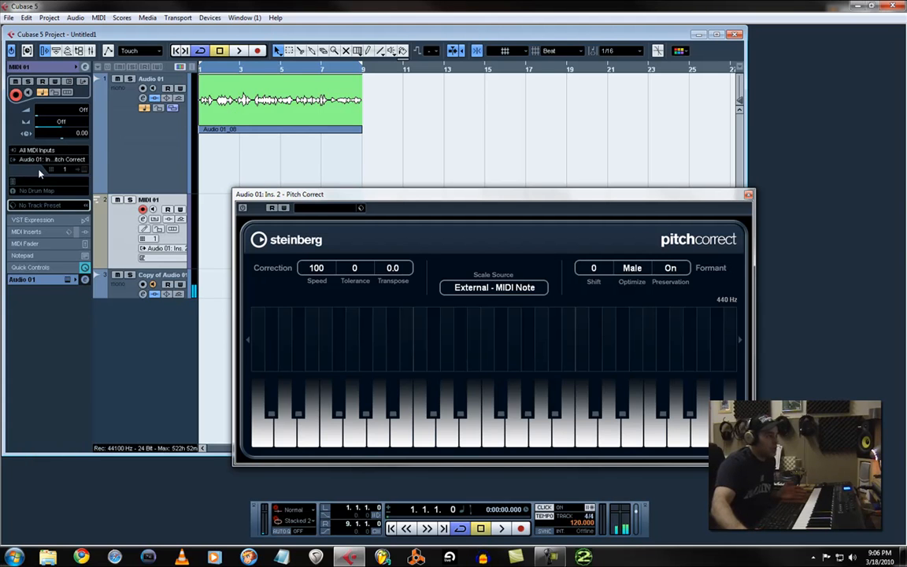
pyautogui.click(239, 50)
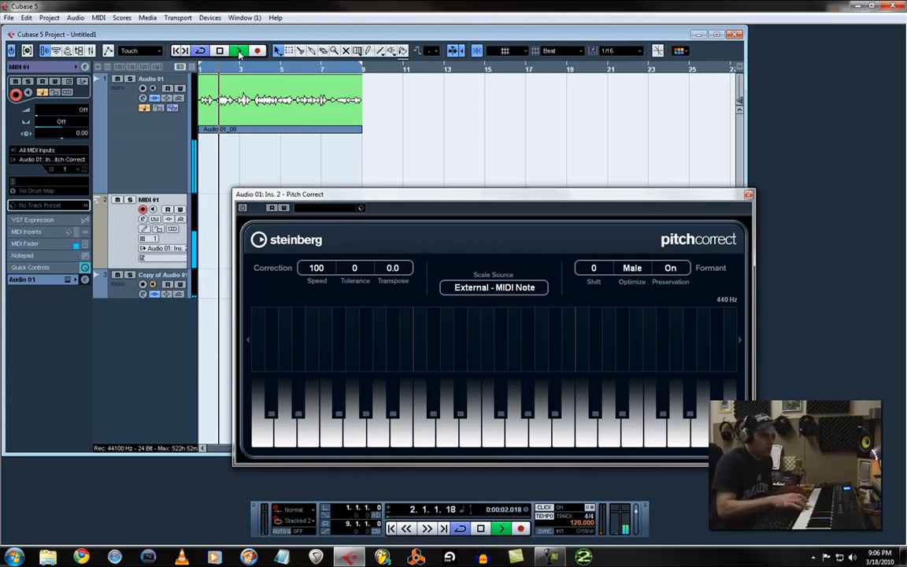
pyautogui.click(240, 51)
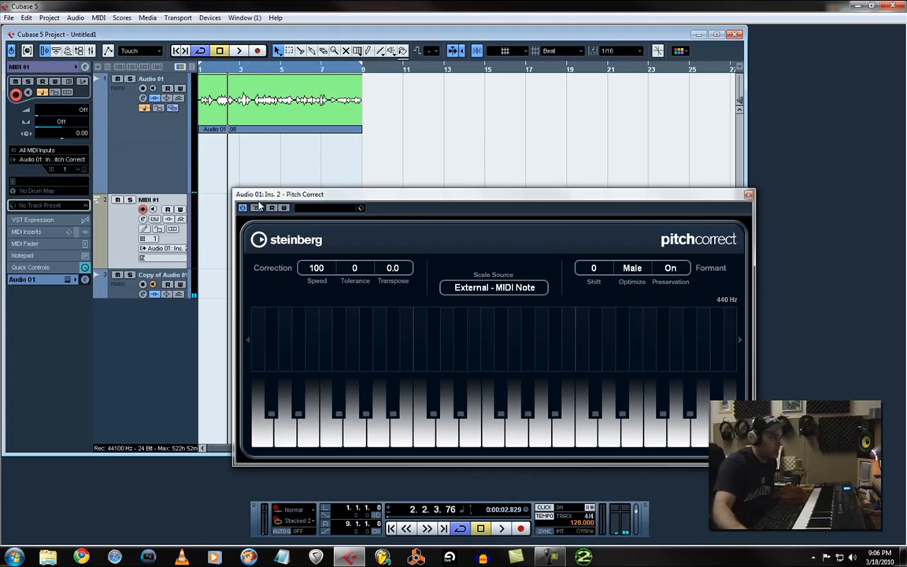
pyautogui.click(238, 50)
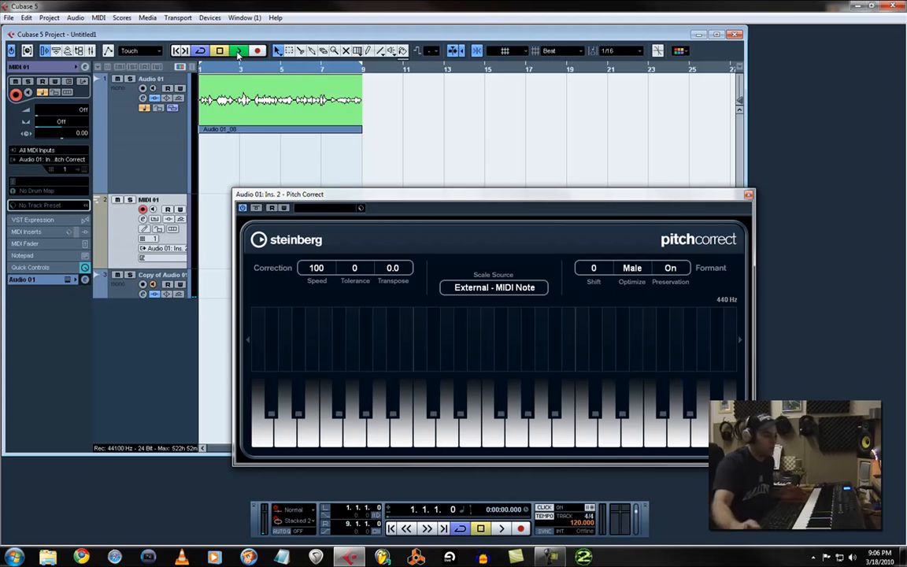
pyautogui.click(237, 50)
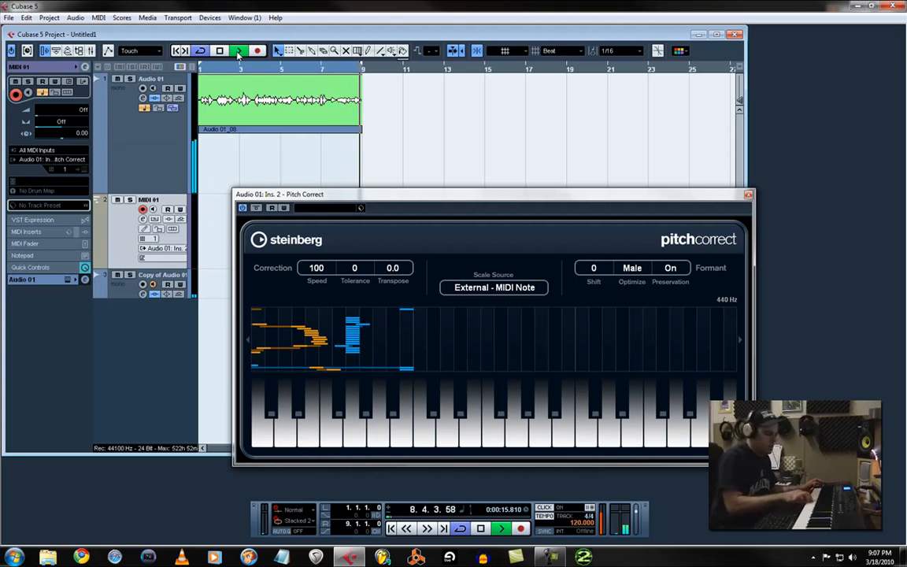
pyautogui.click(219, 50)
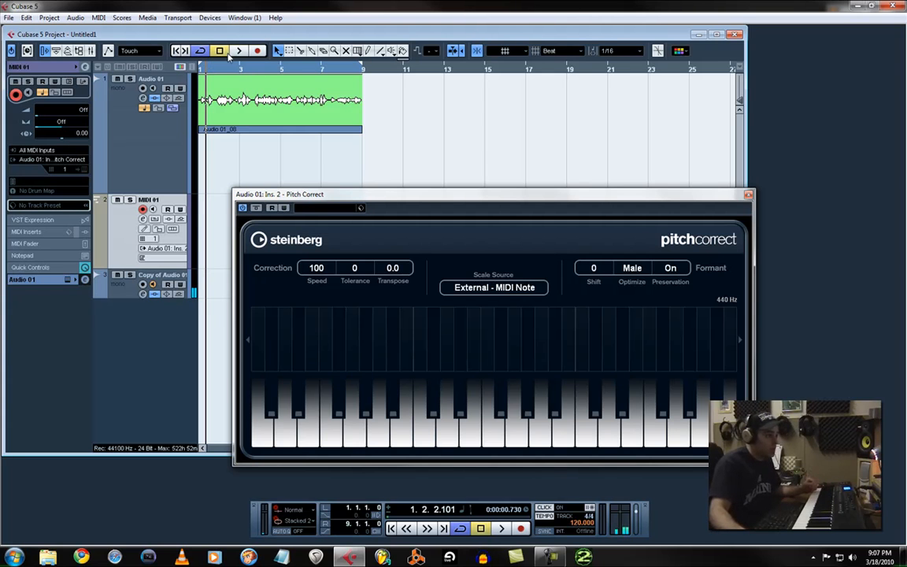
pyautogui.moveTo(302, 66)
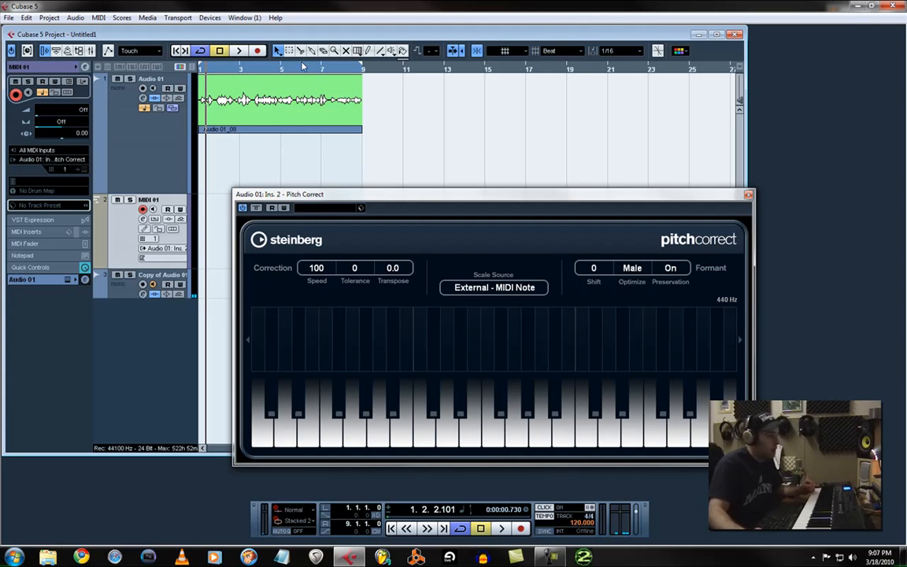